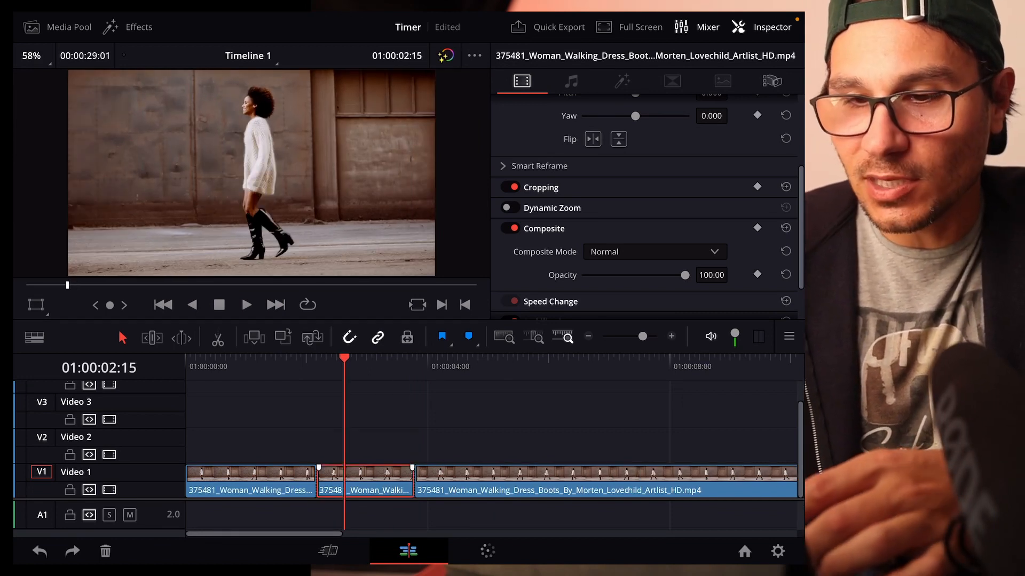
Step: Place a copy of the cut-out V1 clip piece on the track above
left_click_drag(363, 480, 364, 446)
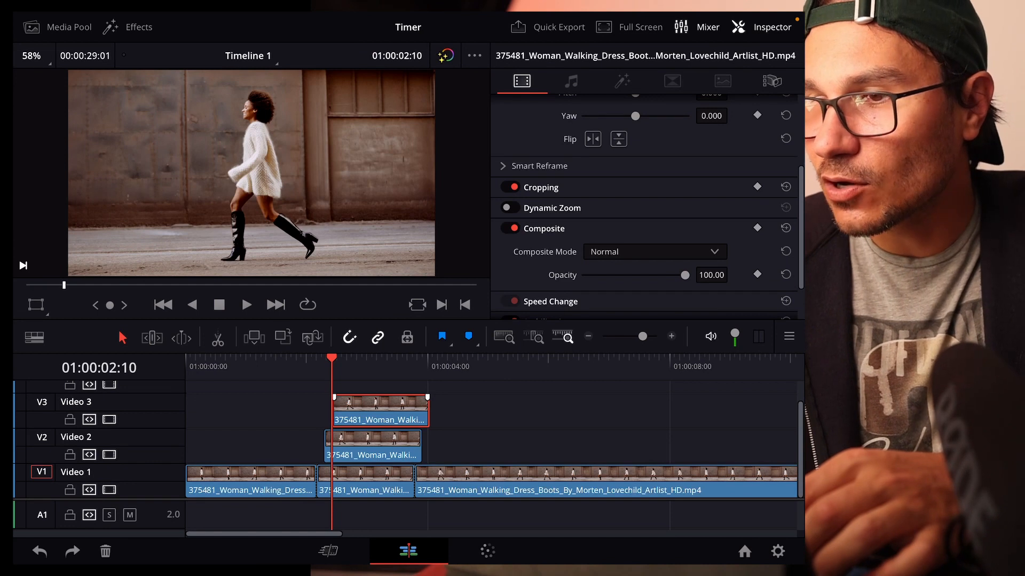
Step: Lower the Video 3 copy's opacity to about 14%
left_click_drag(685, 275, 623, 244)
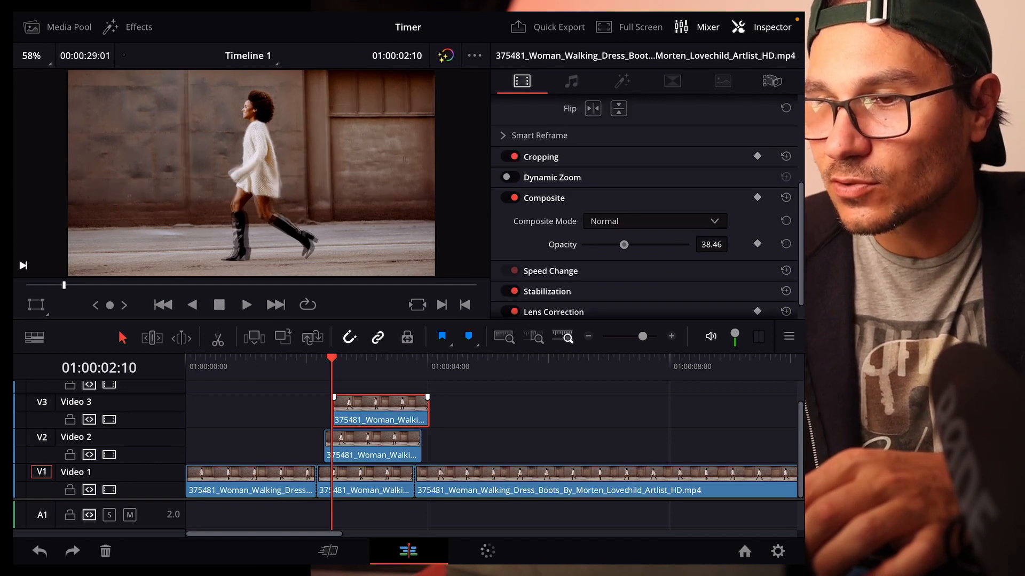
left_click_drag(623, 245, 598, 244)
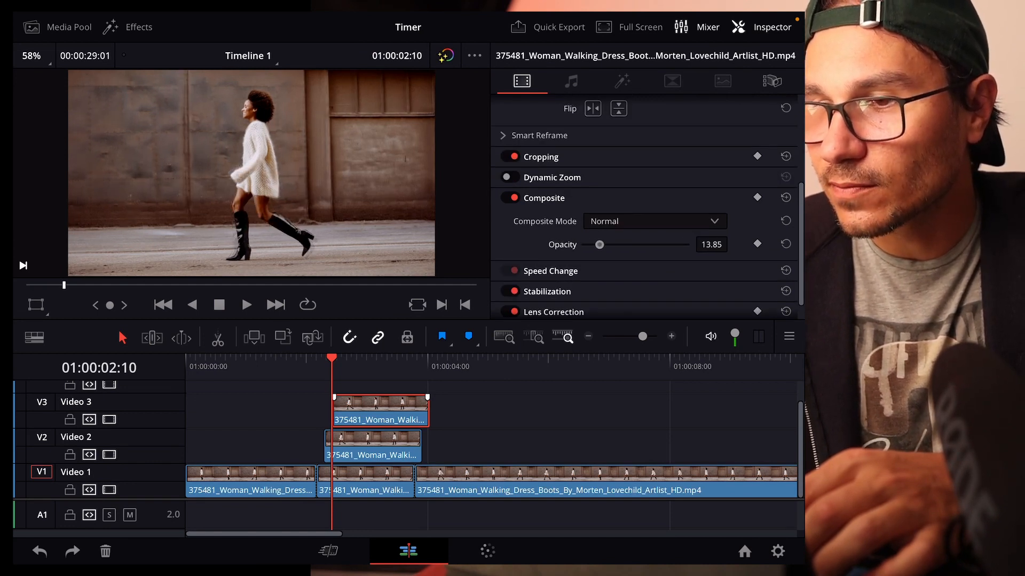
Step: Set the Video 2 copy's opacity to about 34% and preview the echo trail
left_click_drag(599, 244, 685, 245)
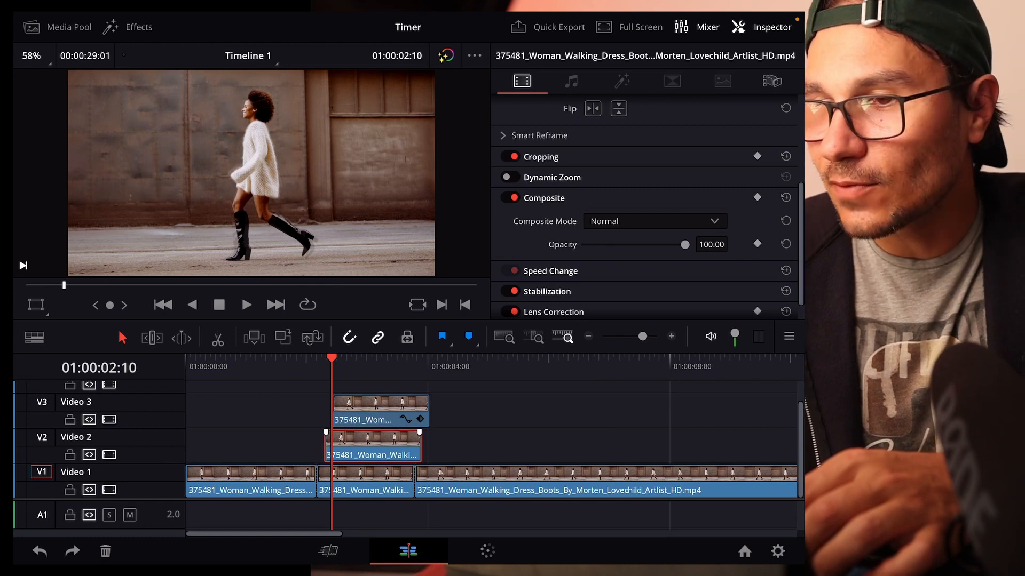
left_click_drag(685, 244, 616, 245)
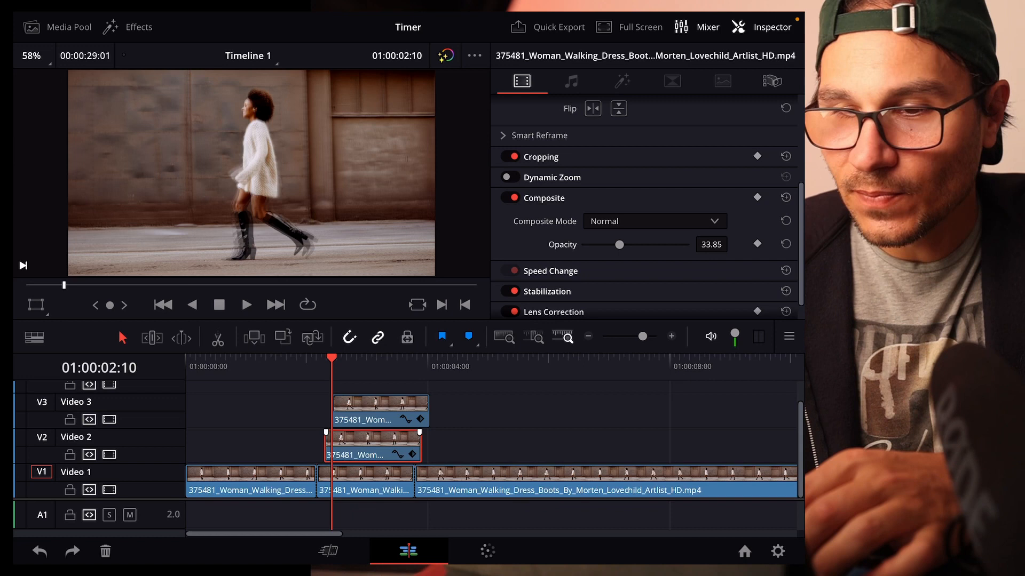
left_click(247, 304)
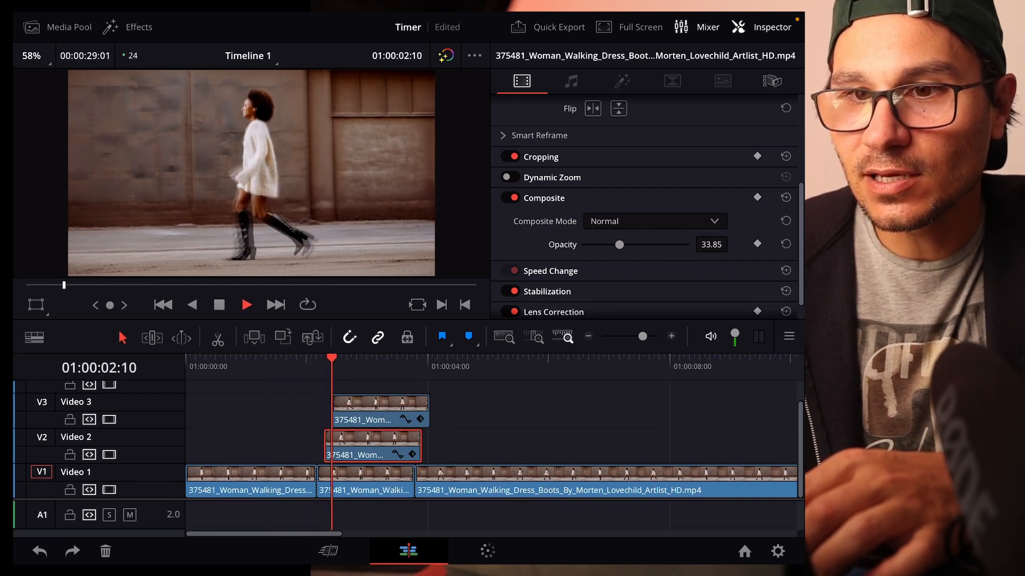